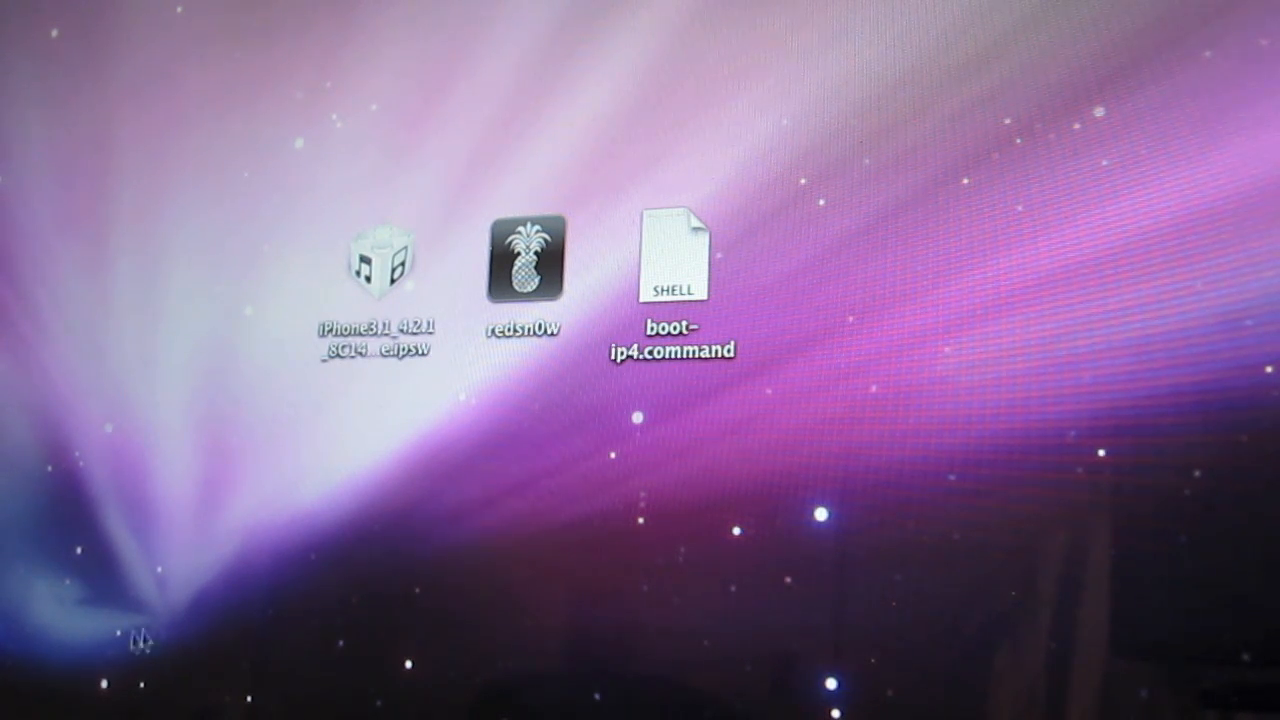
mouse_move(812, 242)
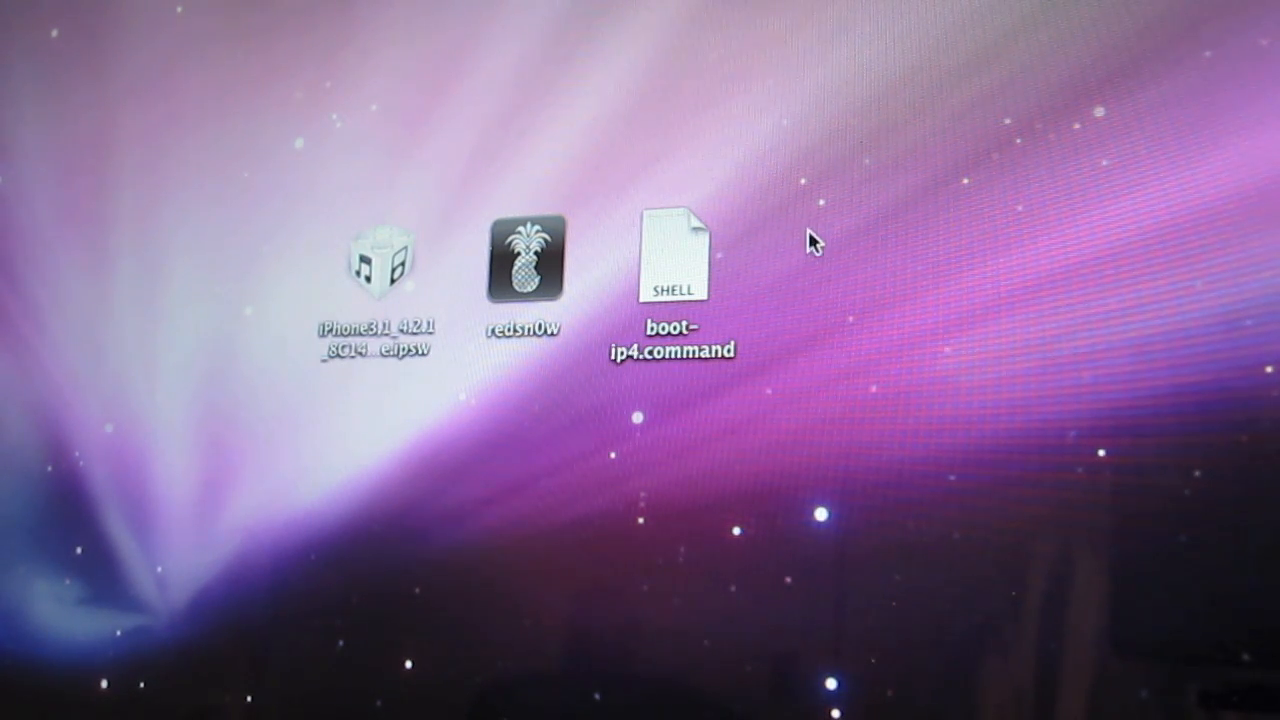
mouse_move(664, 136)
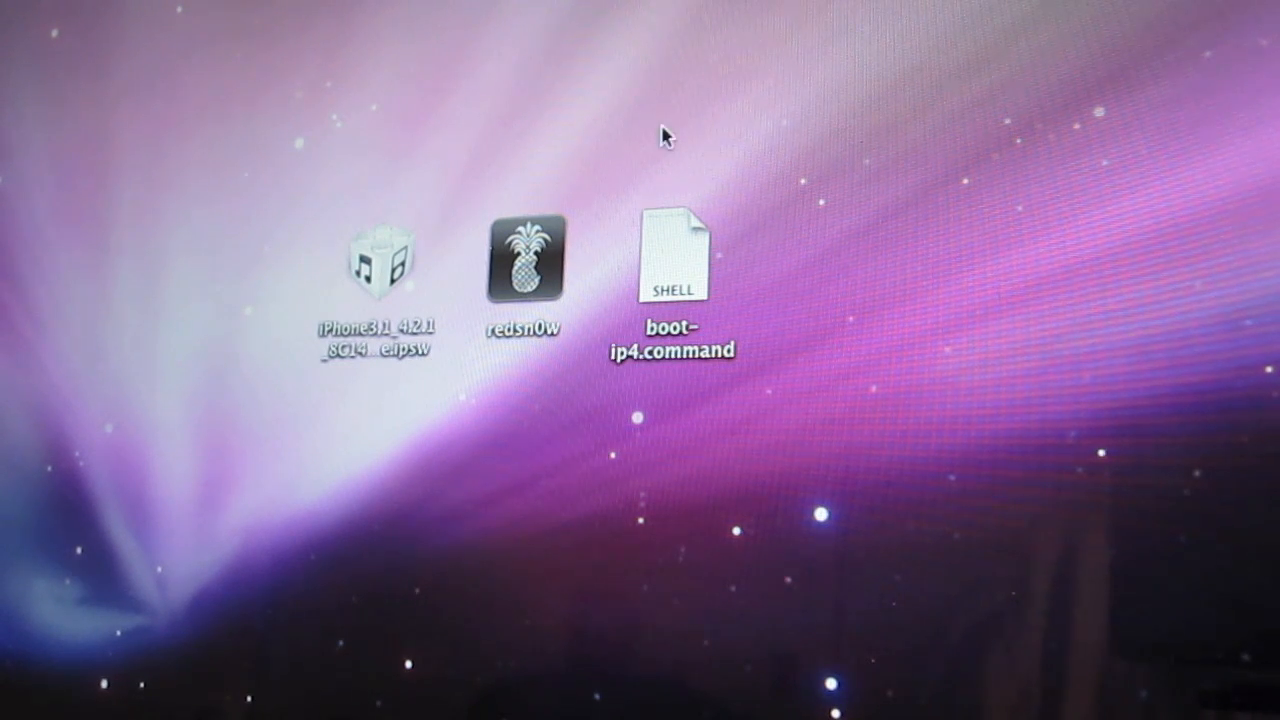
mouse_move(328, 182)
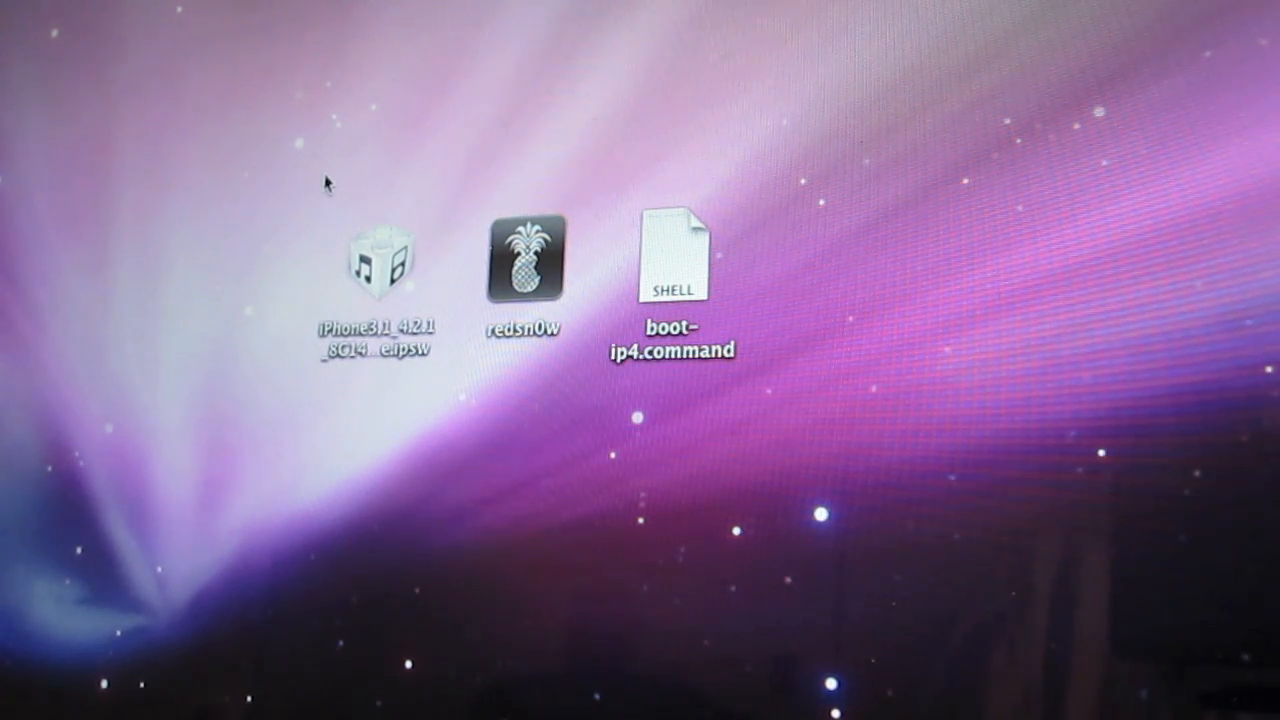
Open the boot-ip4.command shell script from the desktop in TextEdit
click(528, 260)
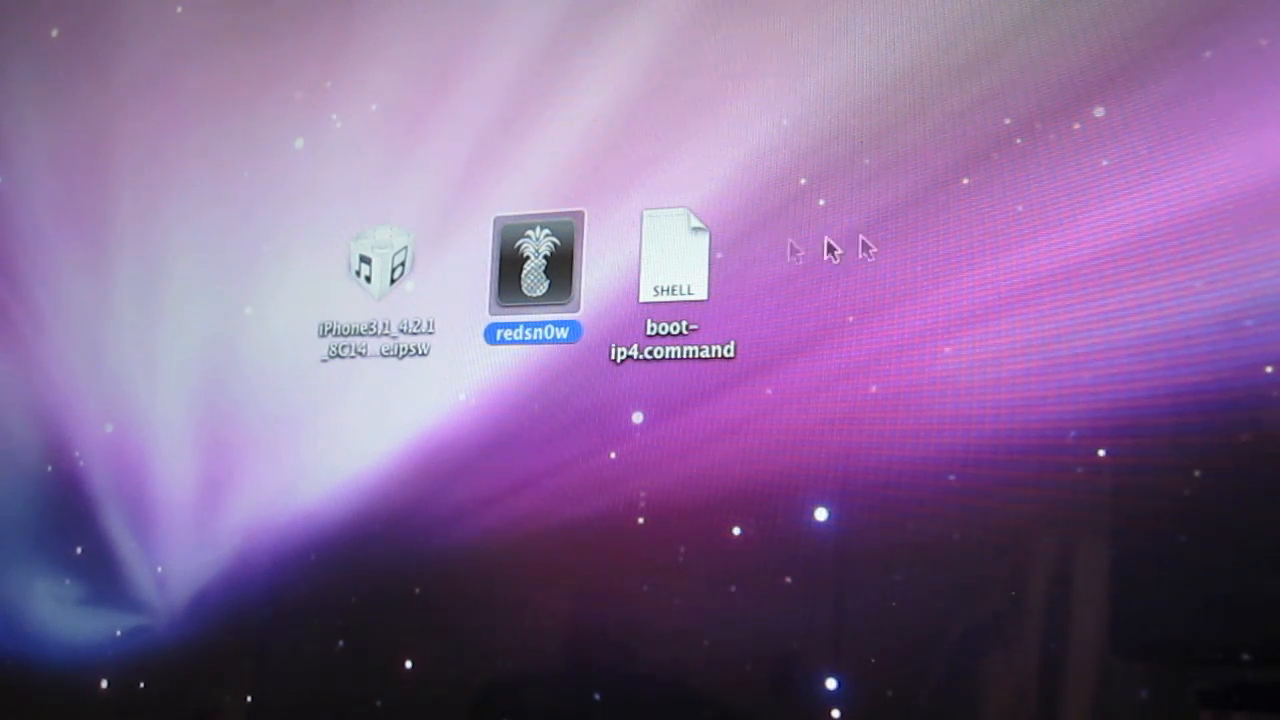
mouse_move(680, 316)
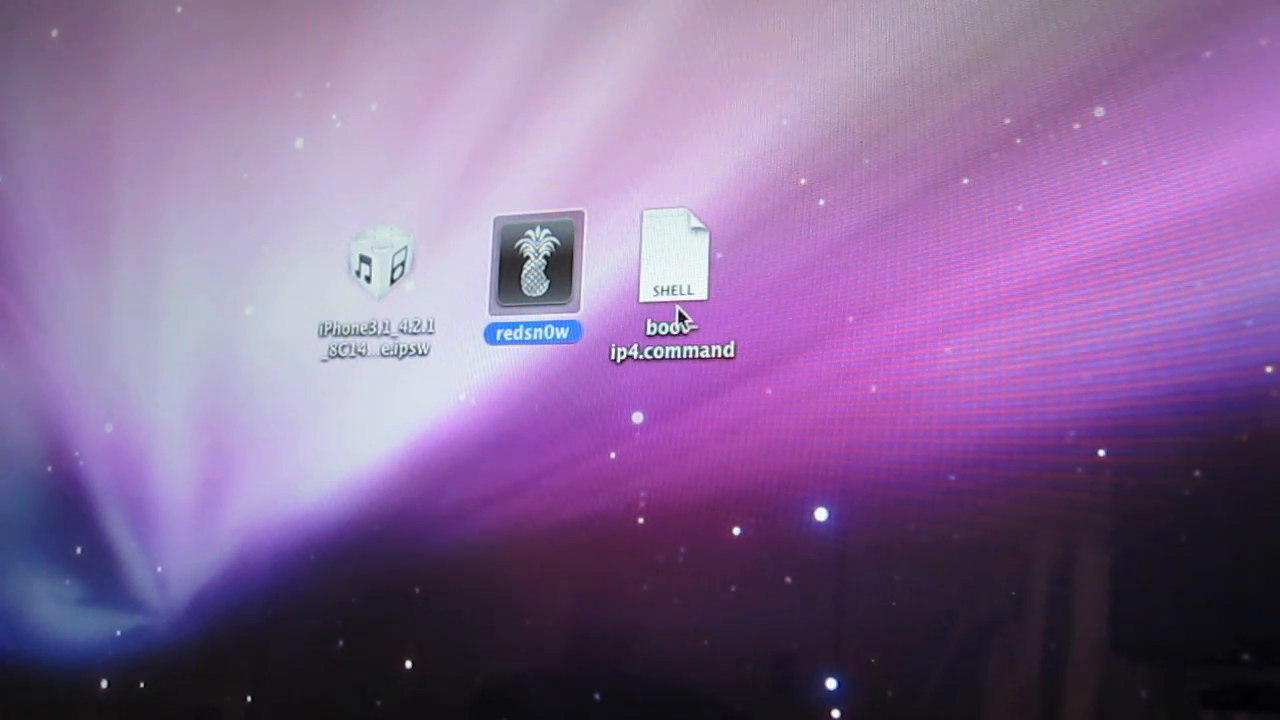
mouse_move(654, 360)
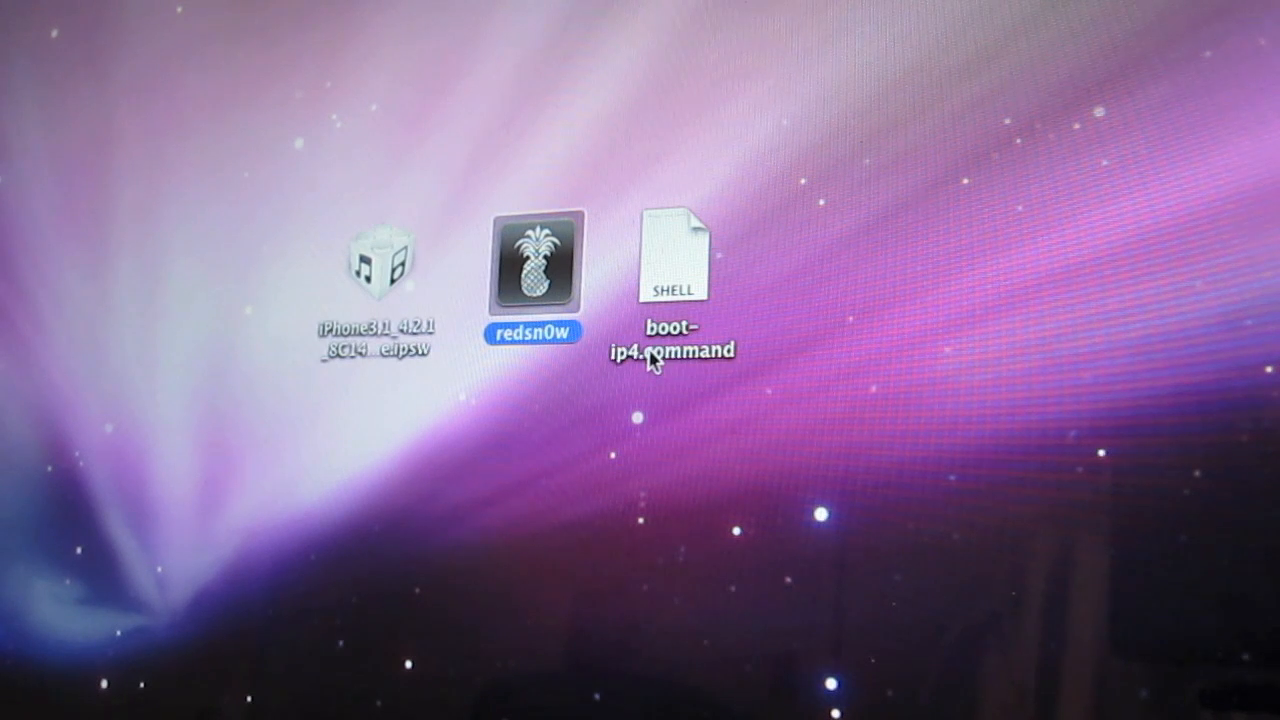
click(676, 256)
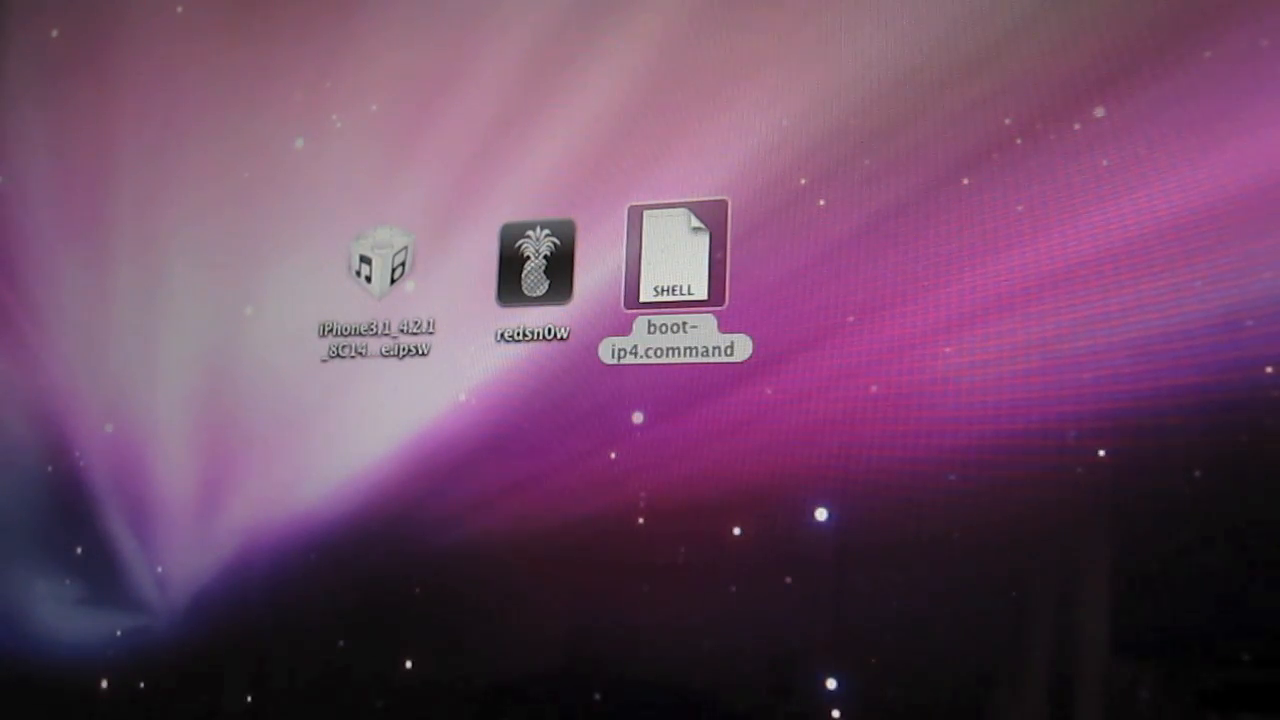
double_click(676, 258)
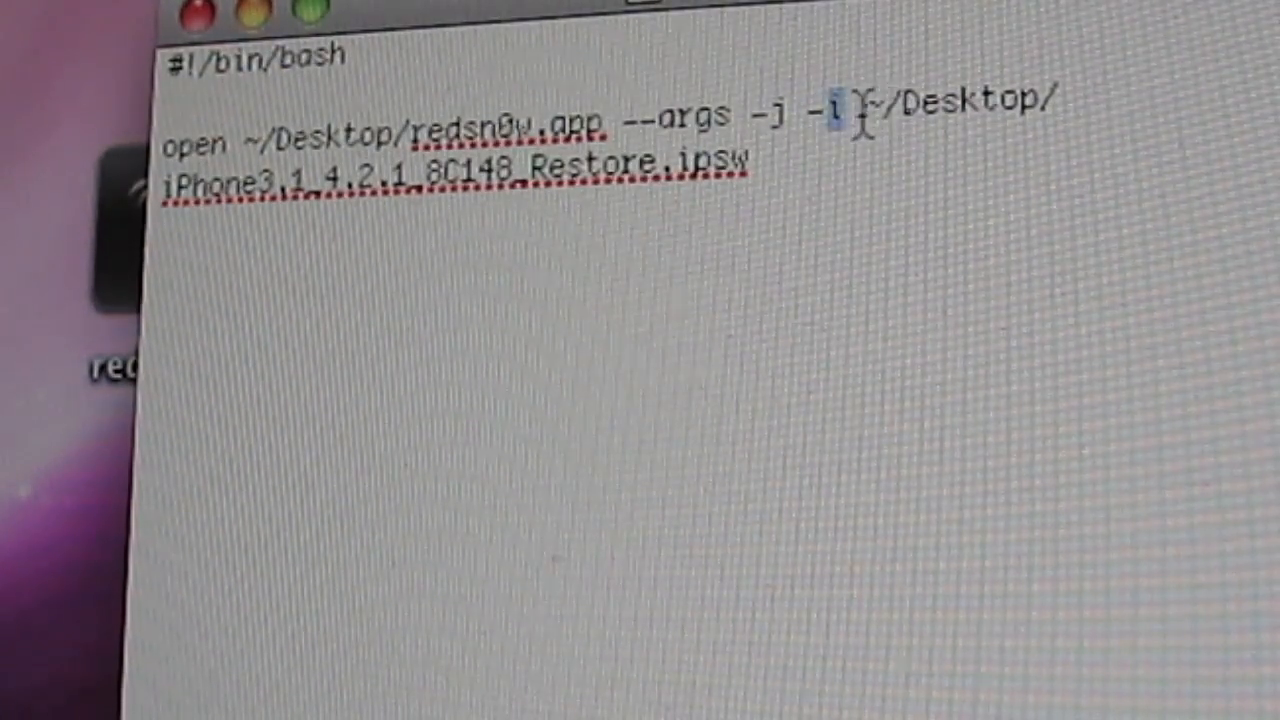
Highlight the firmware path after -i and compare it with the ipsw file on the desktop
drag(870, 110, 756, 176)
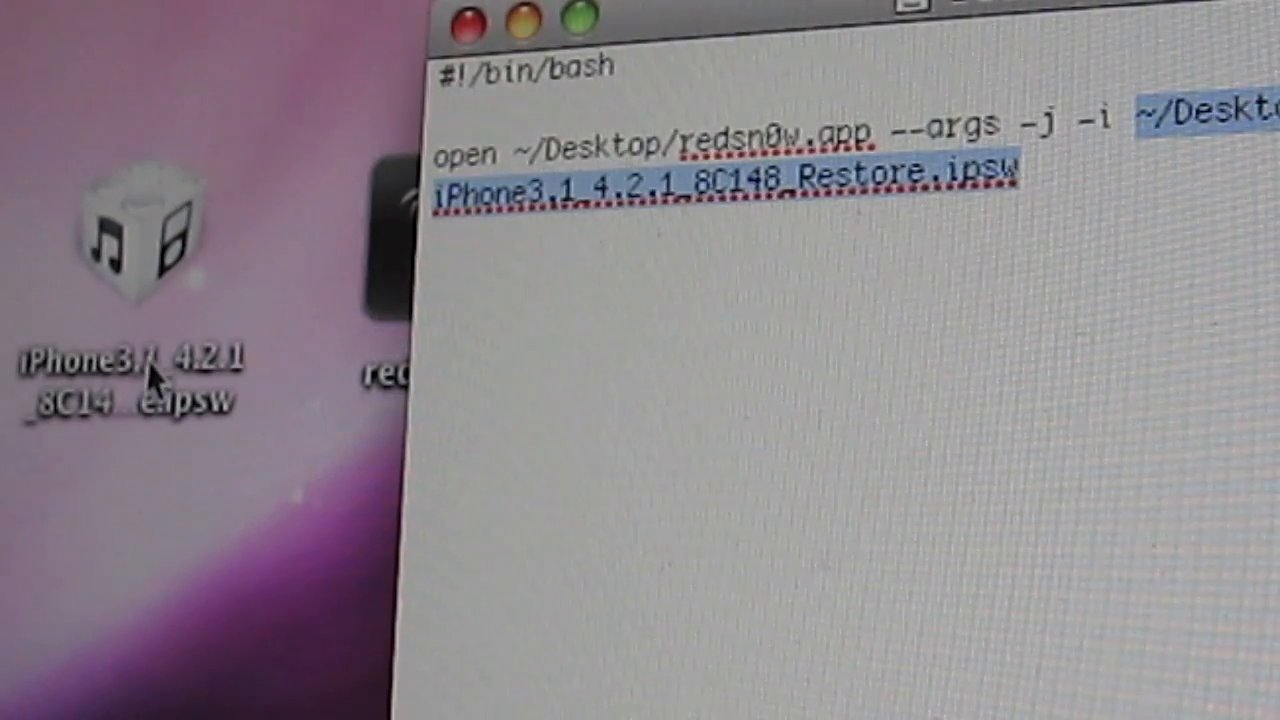
mouse_move(904, 196)
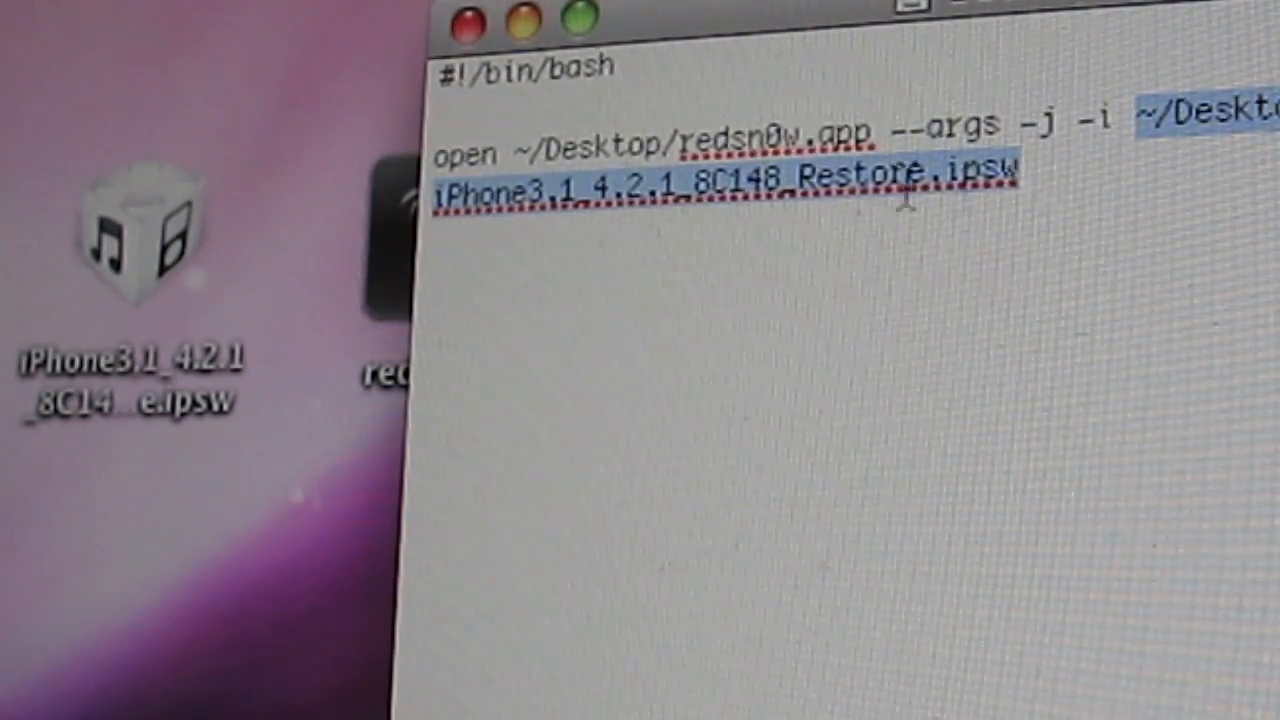
click(140, 230)
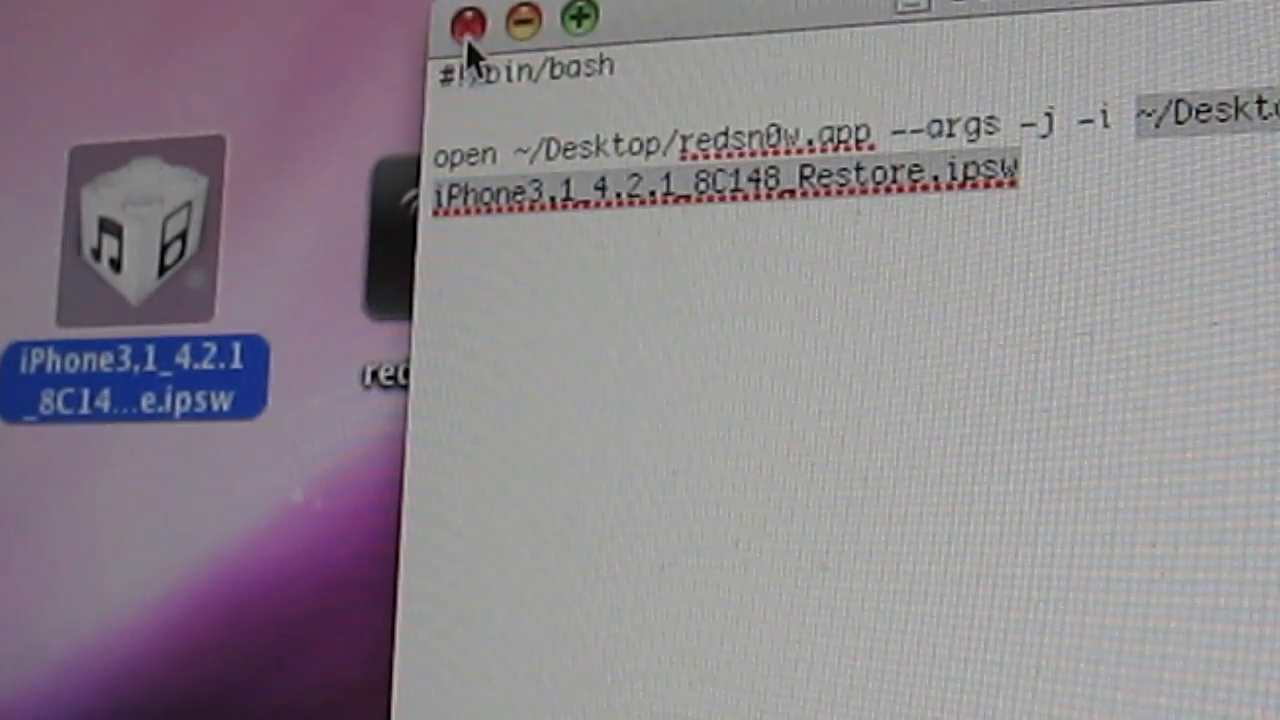
Close the TextEdit window and reselect boot-ip4.command on the desktop
click(460, 24)
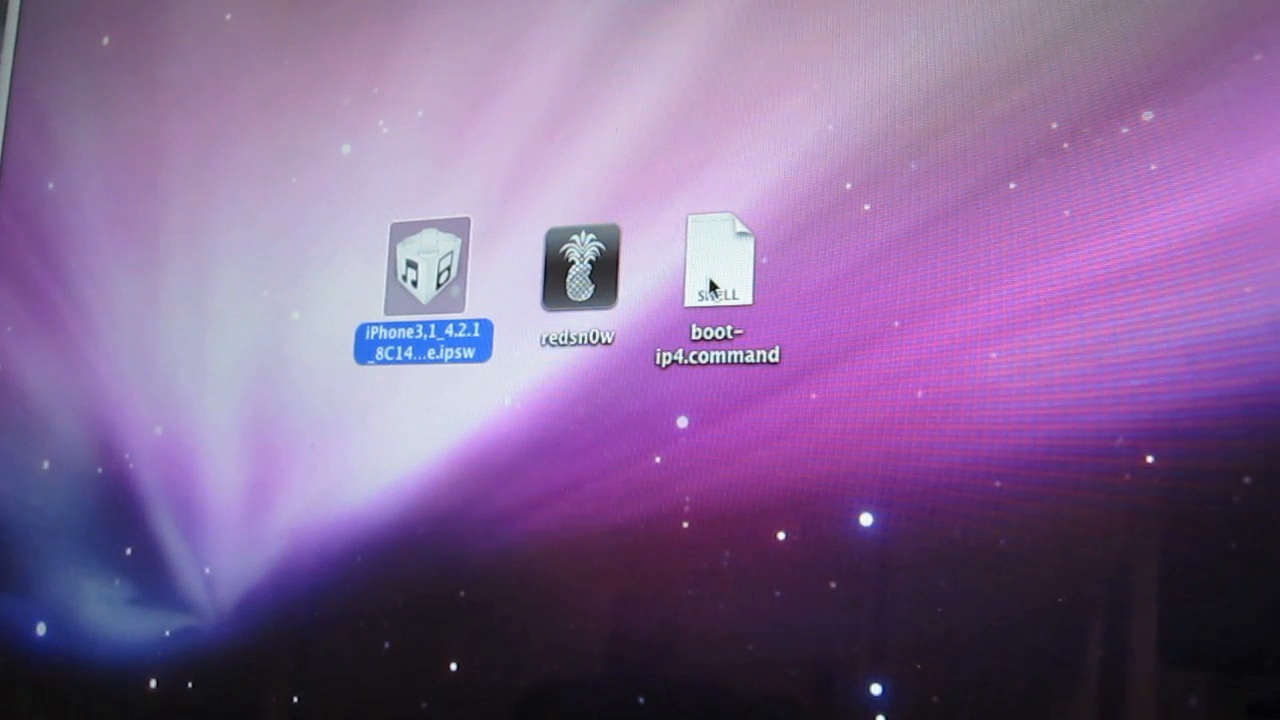
click(720, 260)
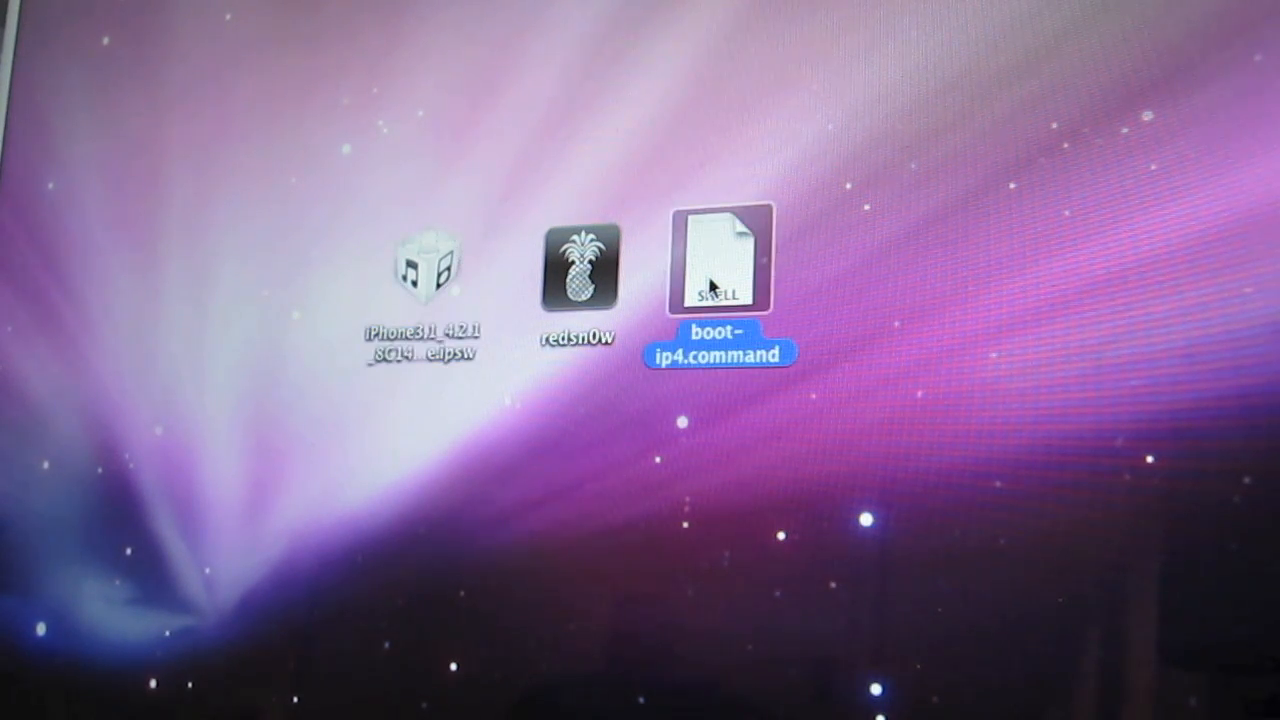